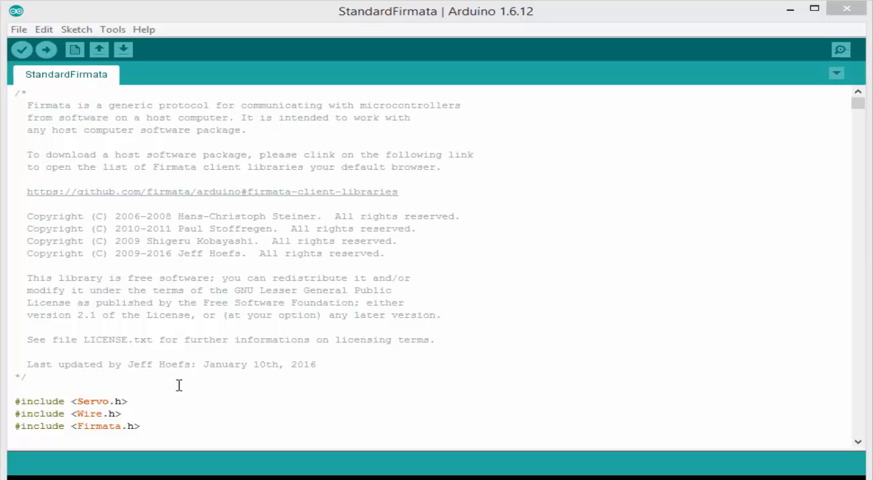
mouse_move(25, 50)
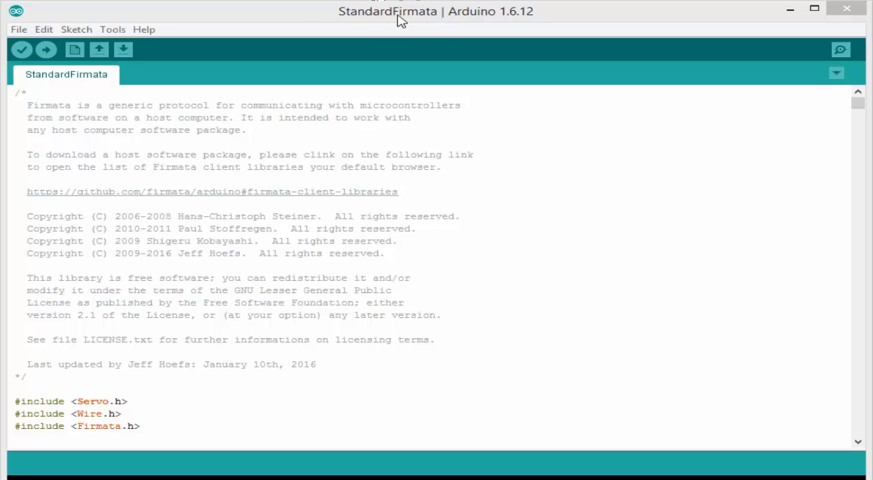
Open the StandardFirmata sketch from the bundled Firmata examples
click(23, 30)
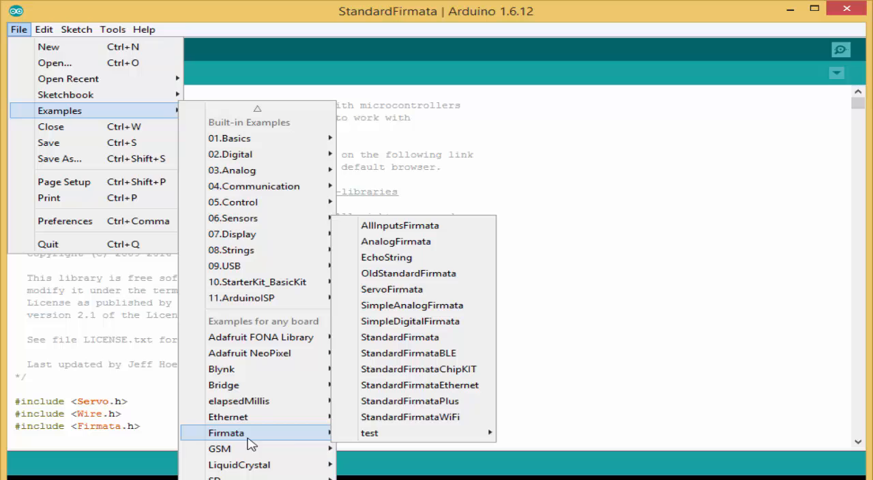
mouse_move(425, 337)
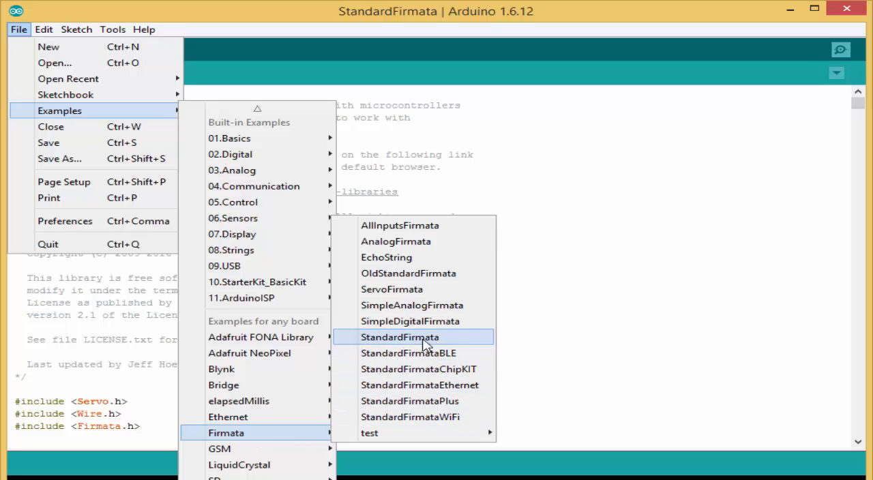
click(399, 336)
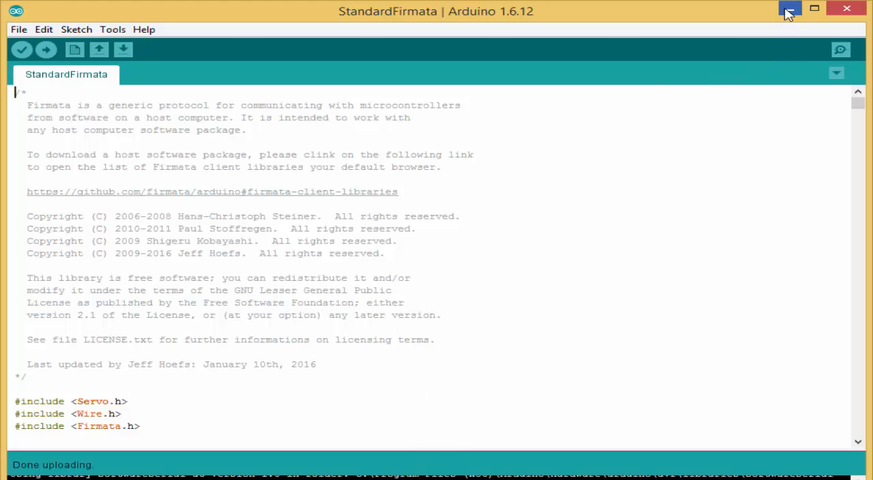
Install python-serial and mercurial with apt-get, then type 'pip install pyfirmata'
click(788, 9)
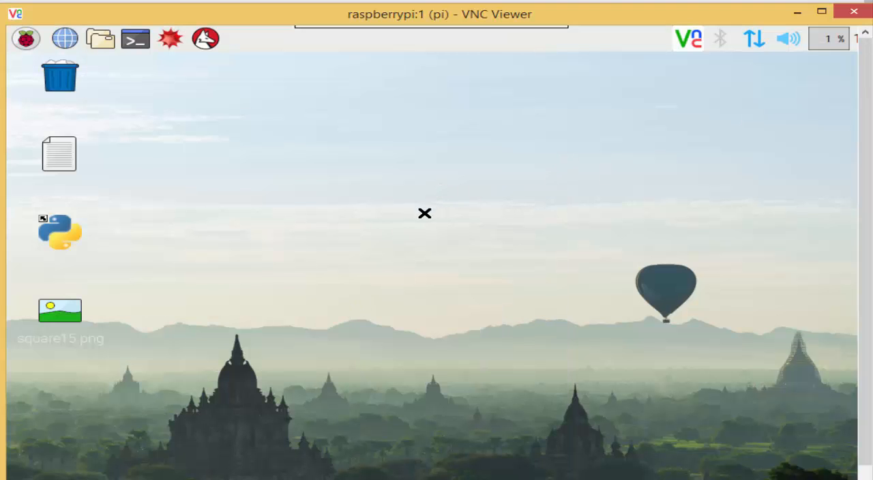
mouse_move(54, 265)
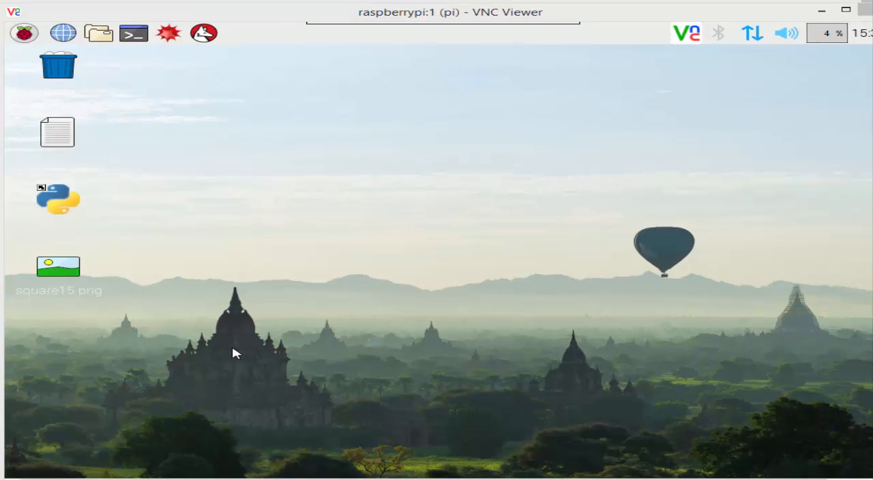
mouse_move(134, 34)
text(sudo apt-get install python-serial mercurial)
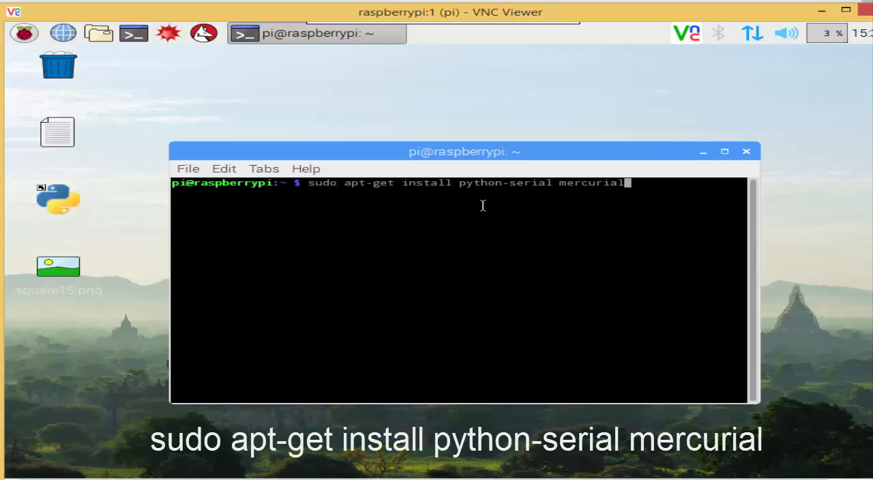
key(Return)
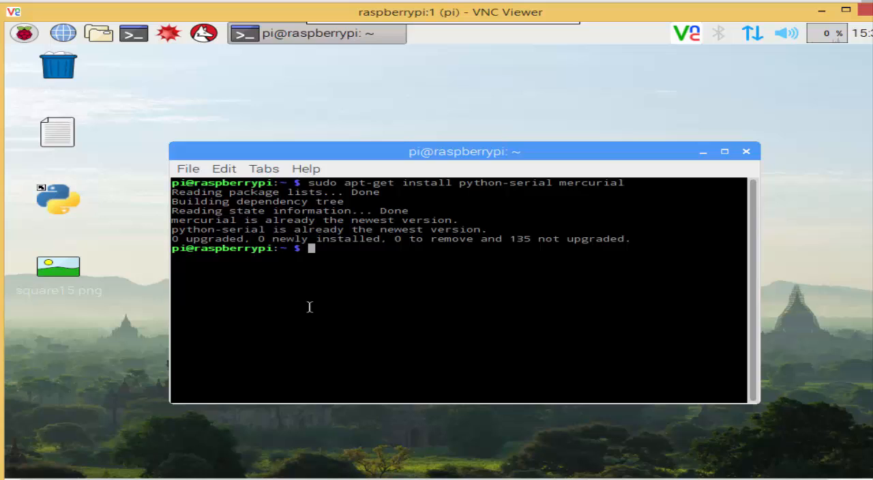
text(pip install)
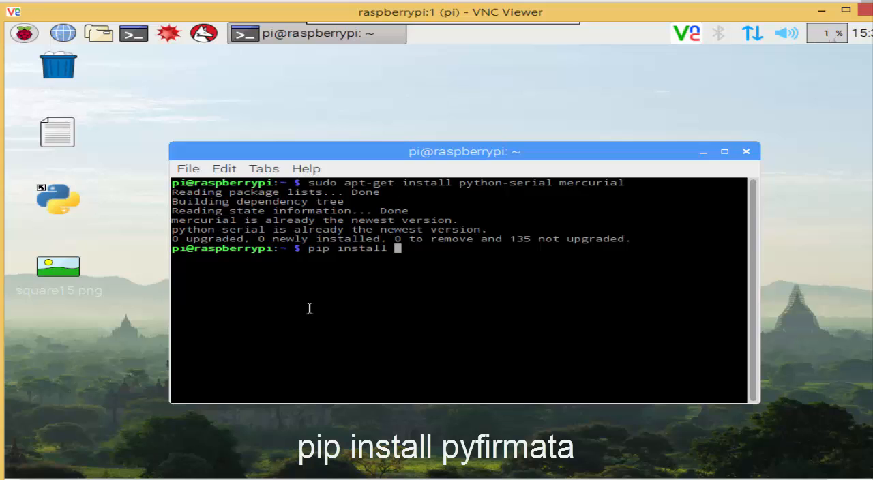
text(pyfir)
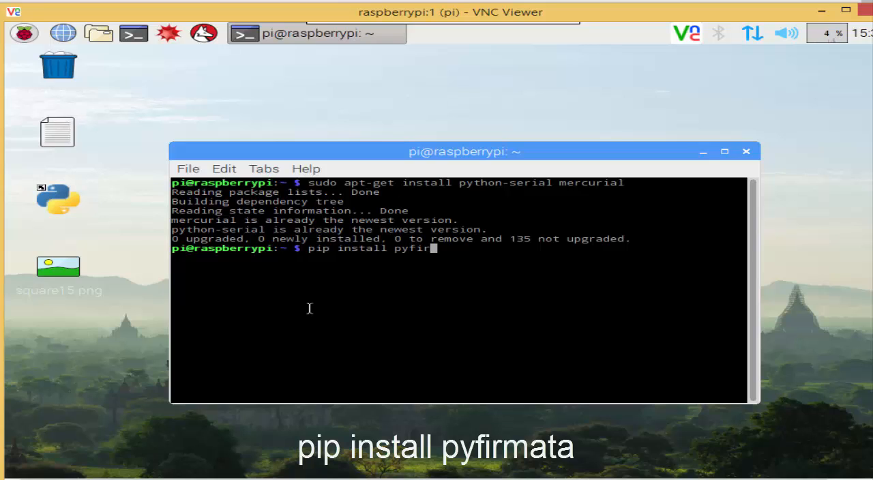
text(mata)
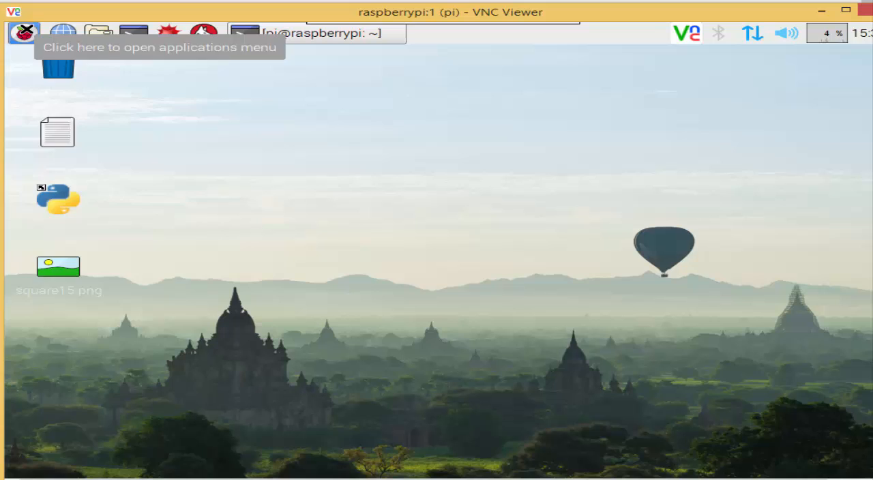
Launch the Python 2.7.9 shell and type 'import pyfirmata'
click(24, 32)
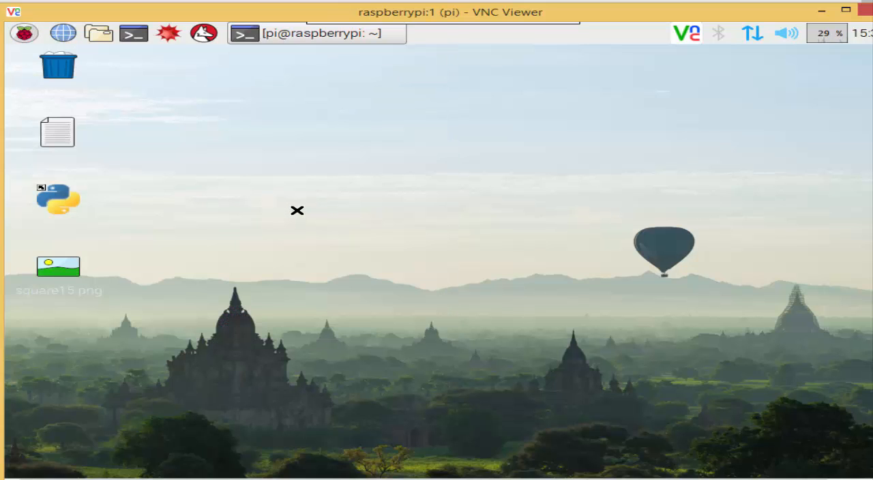
double_click(58, 200)
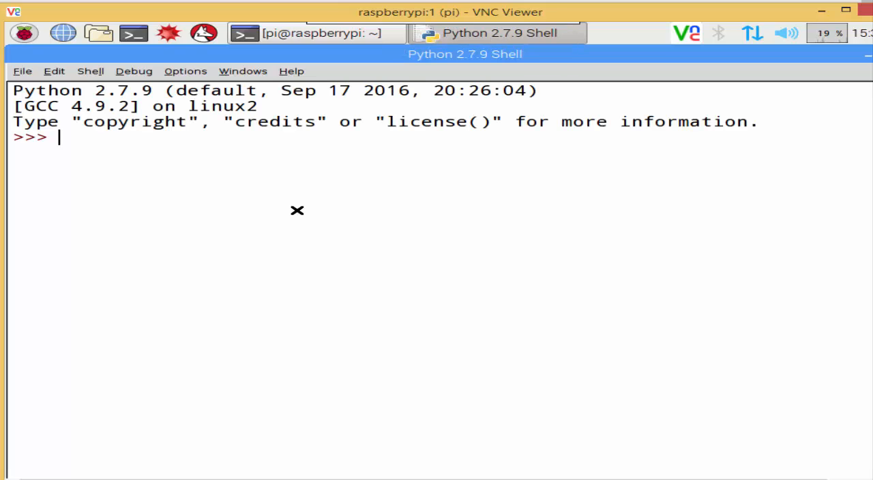
text(impor)
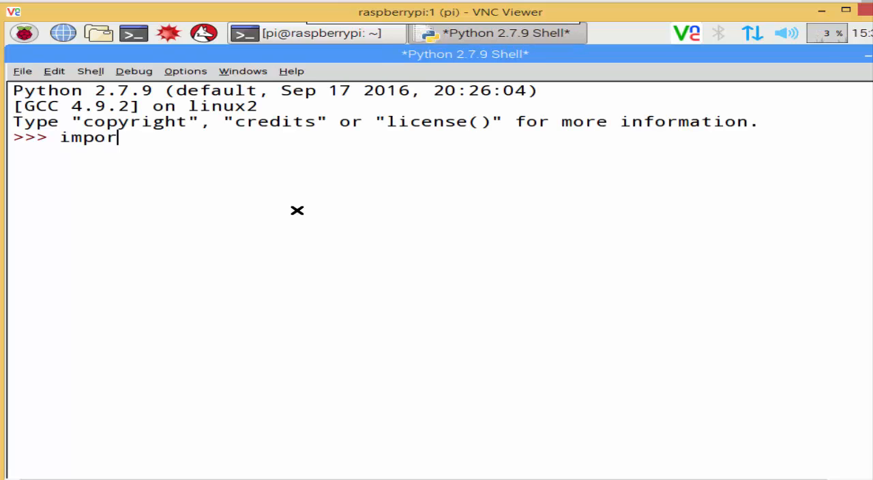
text(t py)
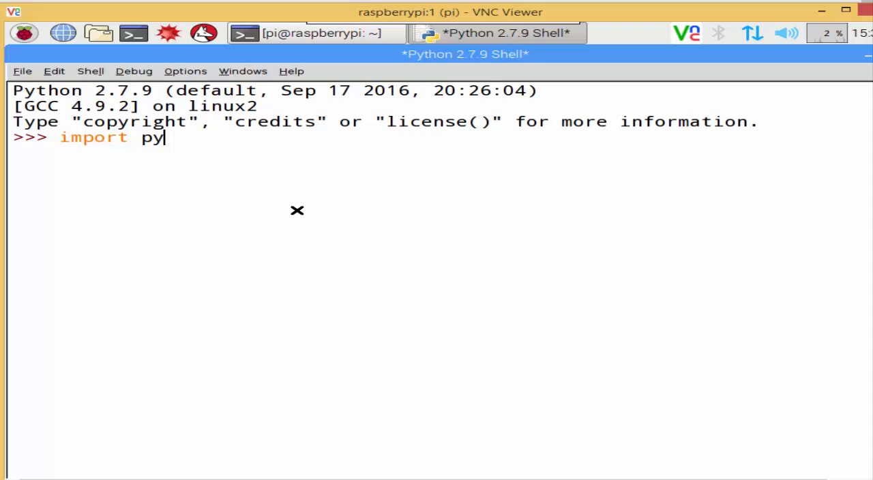
text(firm)
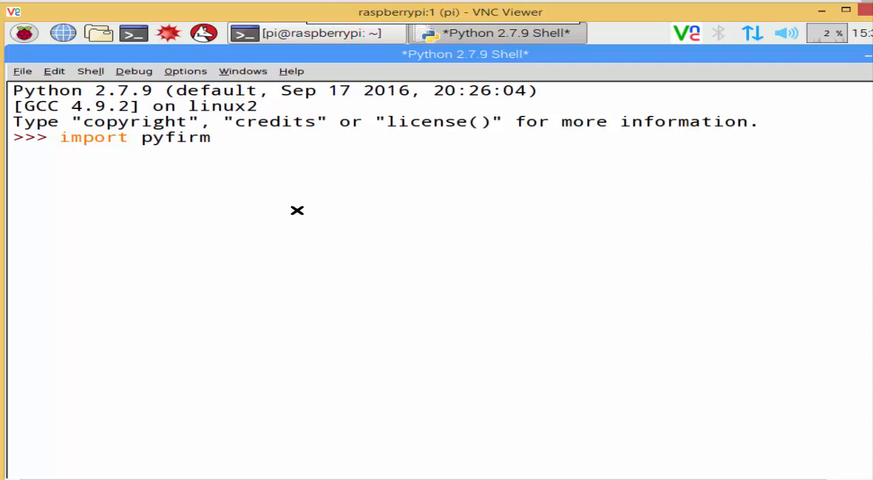
text(ata)
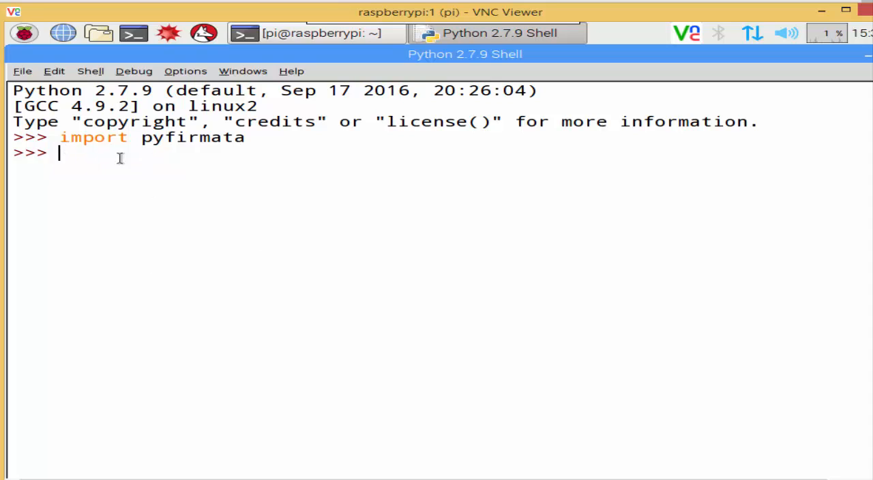
mouse_move(218, 143)
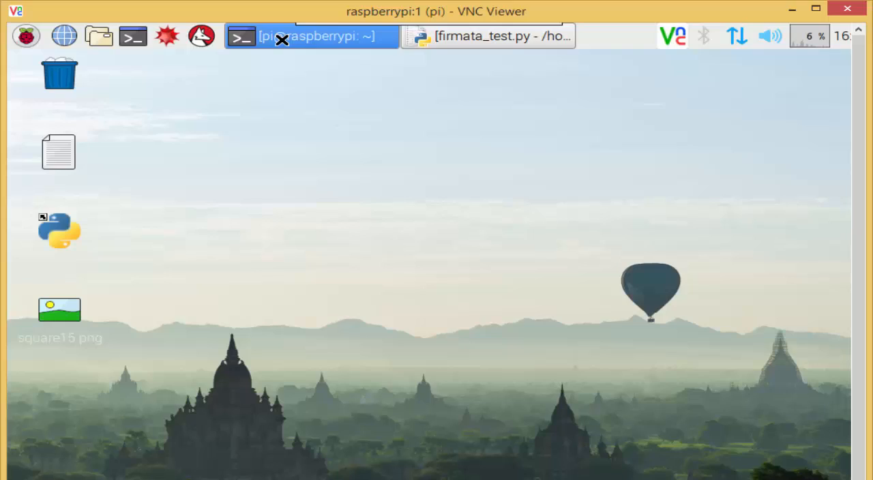
List /dev/tty* devices and highlight /dev/ttyACM0 in the output
click(325, 36)
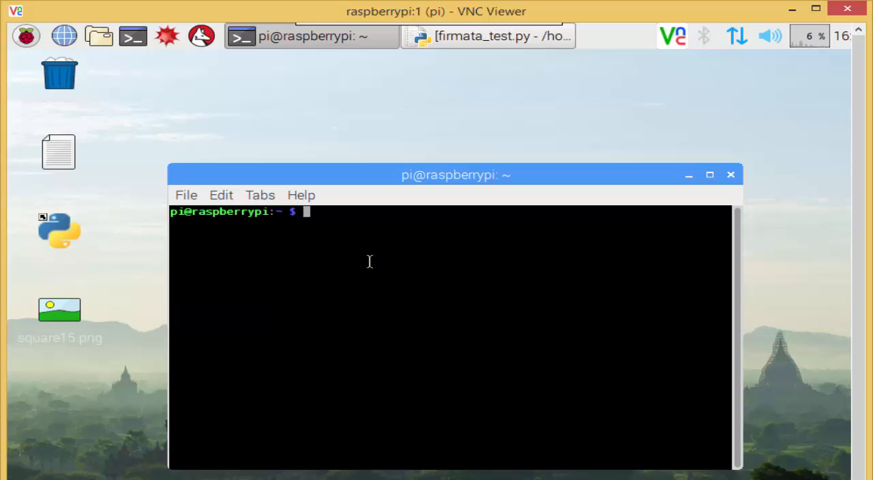
text(ls)
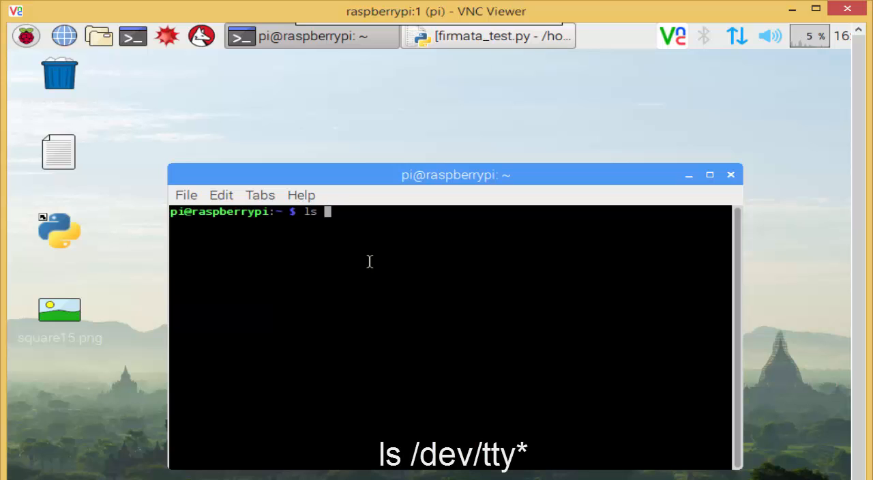
text(/)
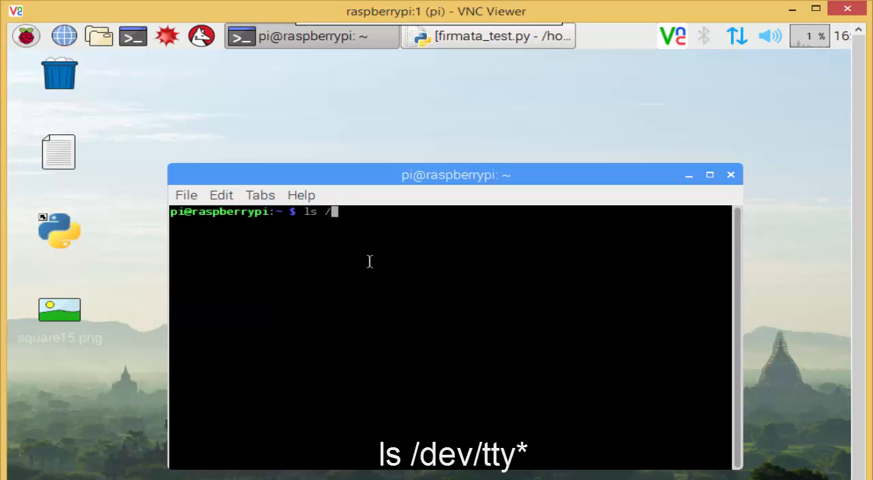
text(dev/tty*)
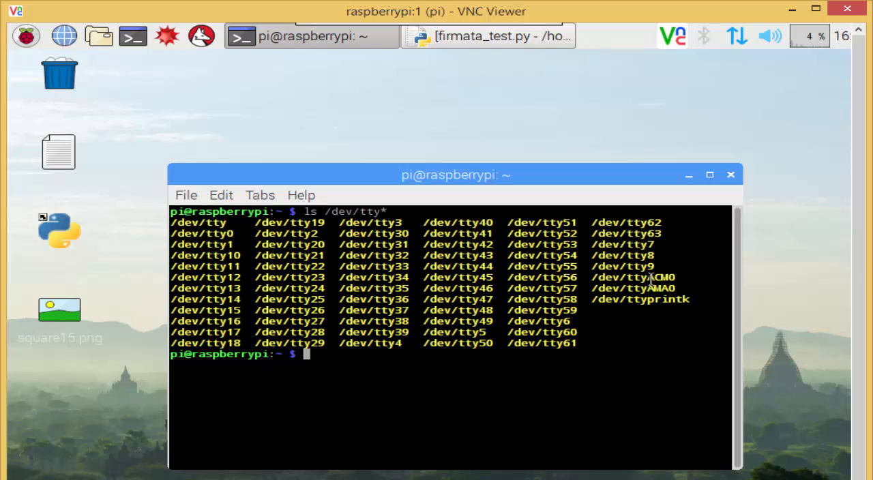
double_click(660, 277)
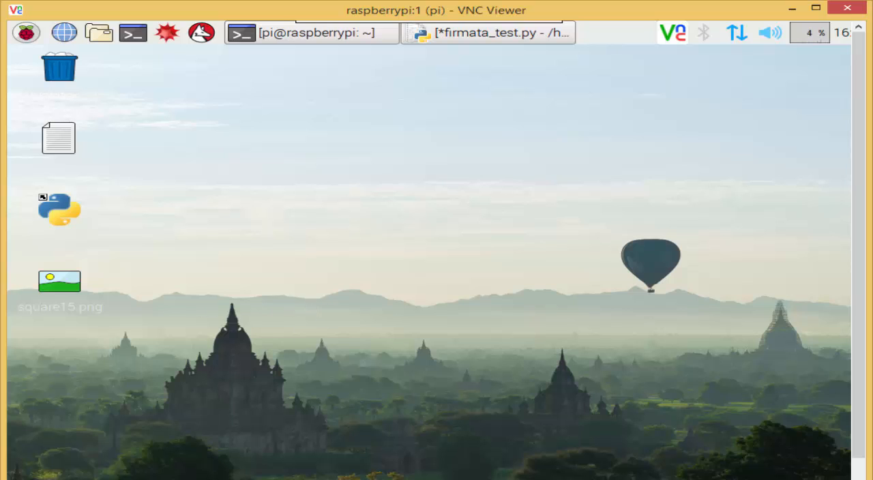
mouse_move(125, 159)
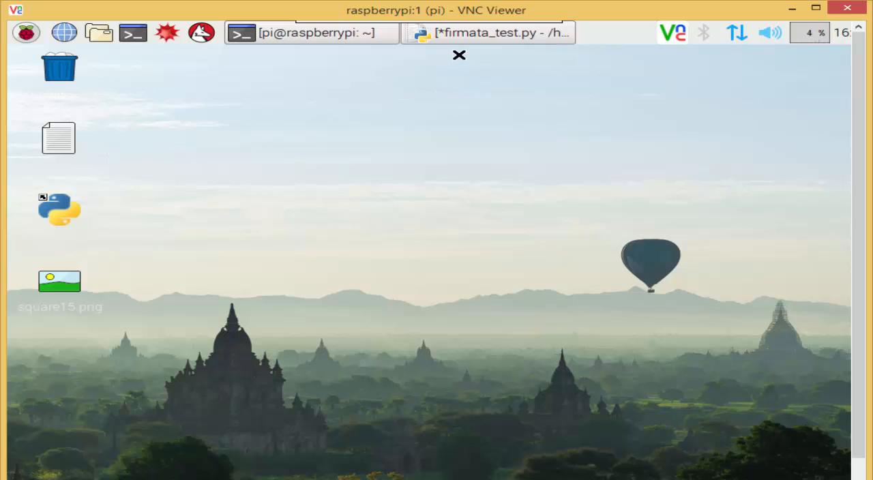
Review firmata_test.py, highlighting 'True', 'on' and the pin13.write call
click(495, 32)
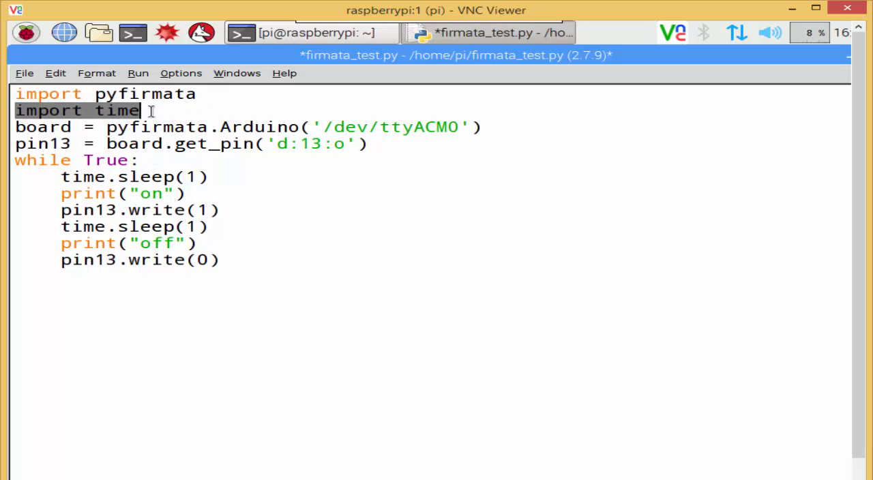
click(16, 127)
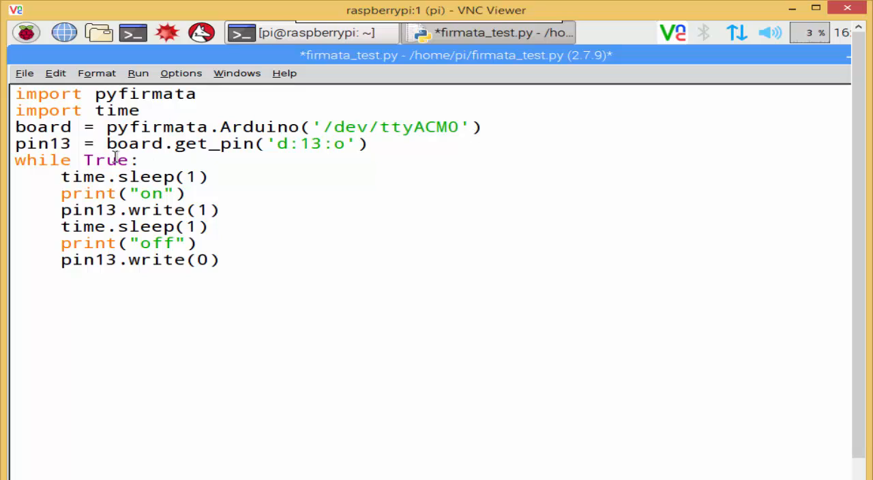
double_click(42, 143)
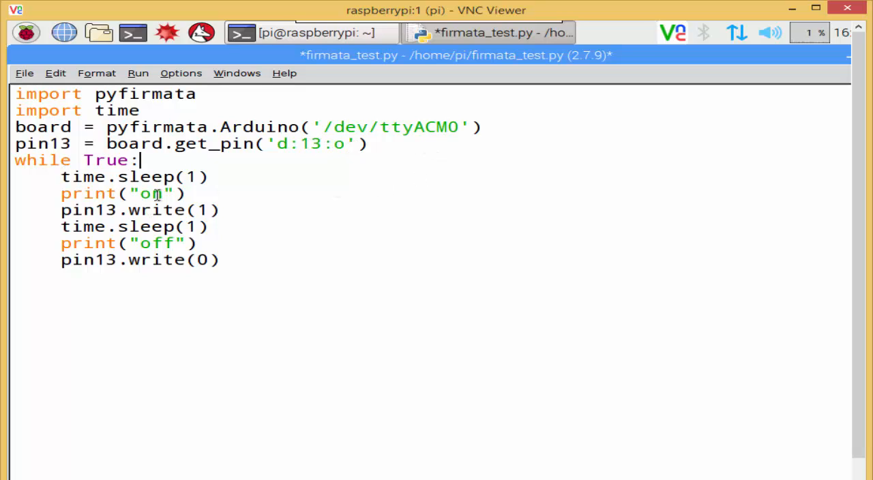
double_click(116, 176)
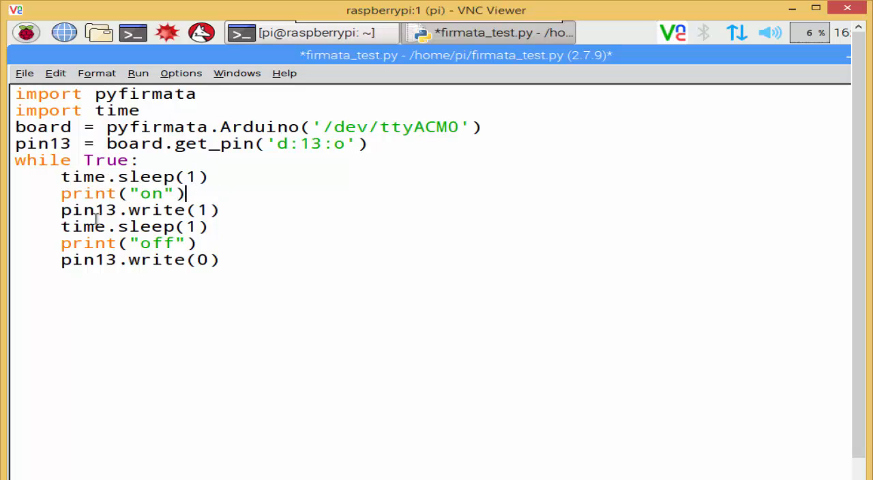
drag(61, 210, 184, 210)
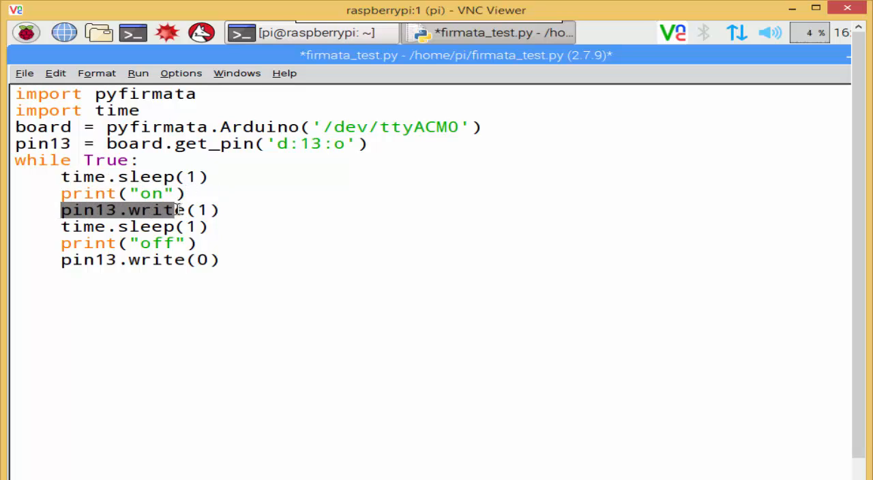
click(164, 217)
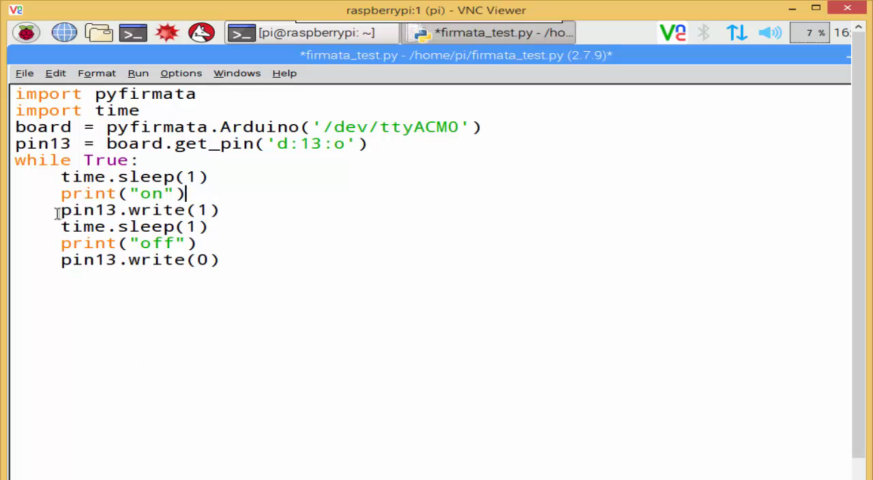
drag(60, 210, 219, 210)
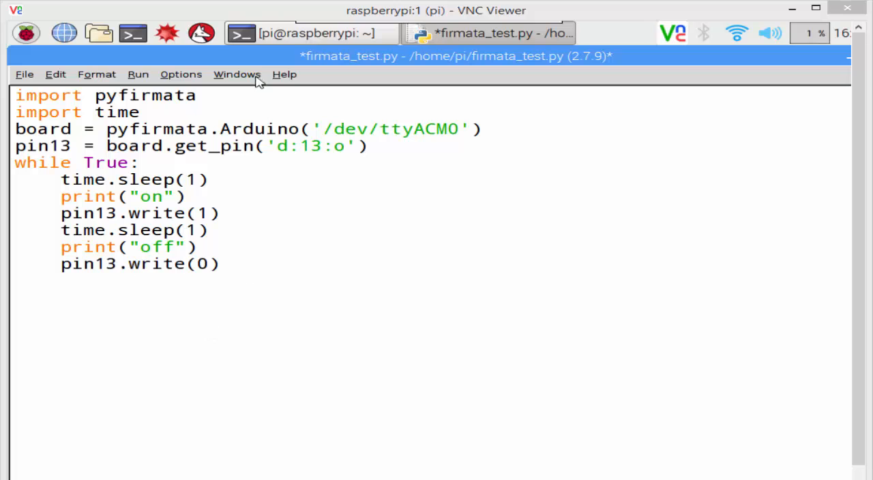
Run firmata_test.py with Run Module, confirming the save prompt
click(137, 75)
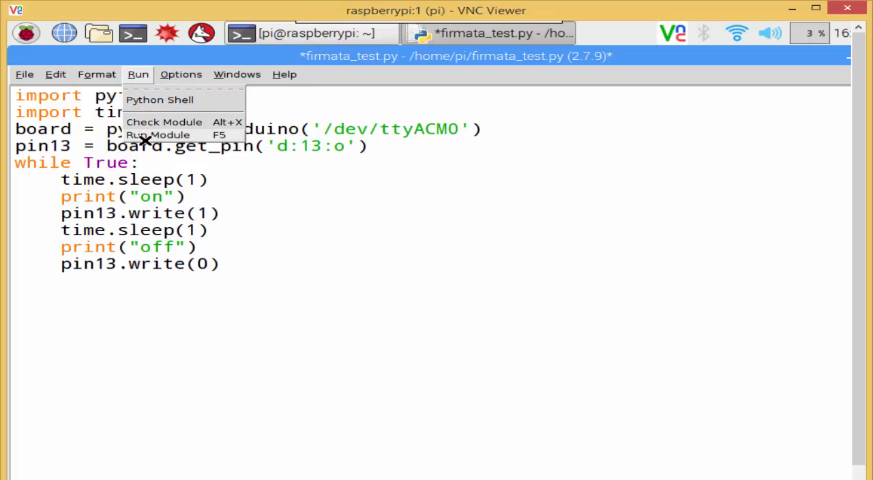
click(157, 134)
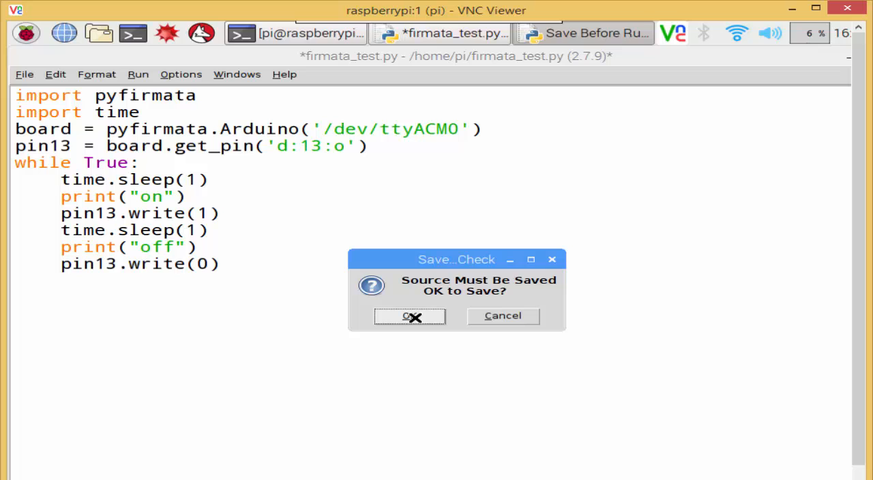
click(409, 316)
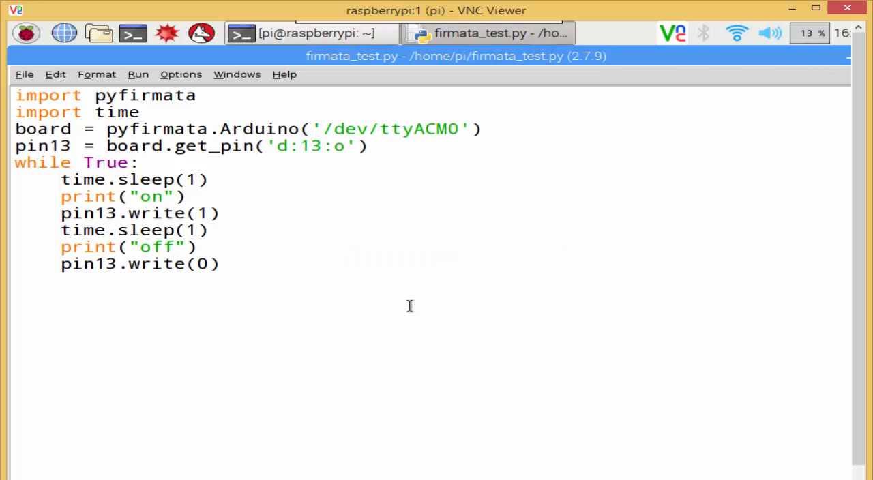